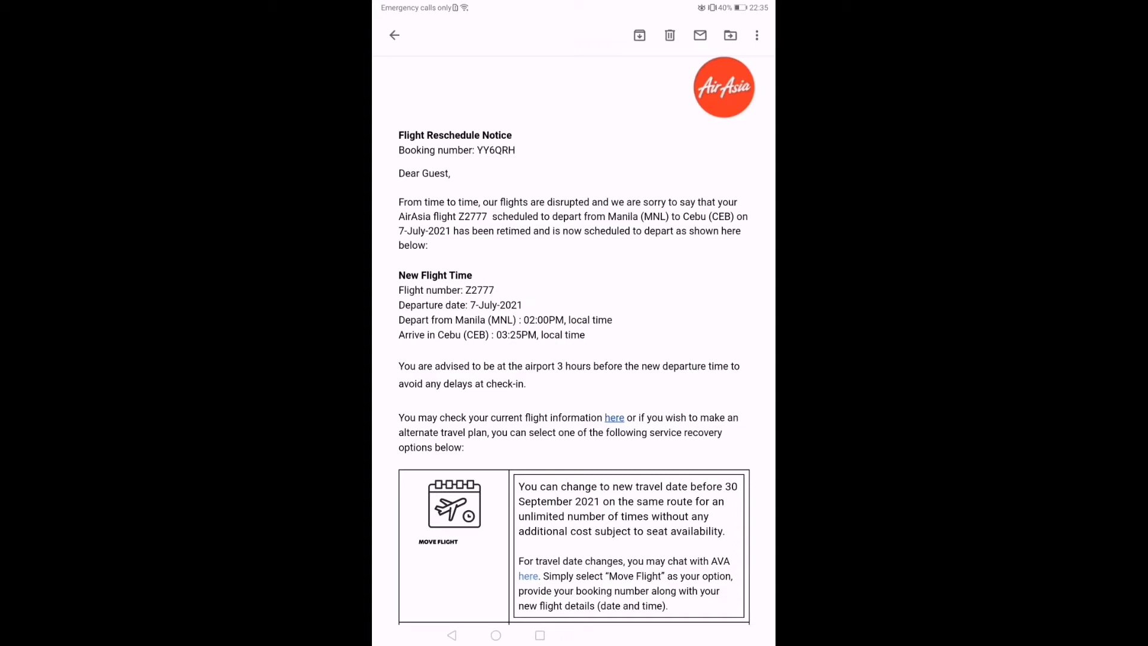
Step: Scroll the Travel Safe page and open Travel Requirements to list destinations like Caticlan, Kalibo, Cebu City
scroll("down", 3)
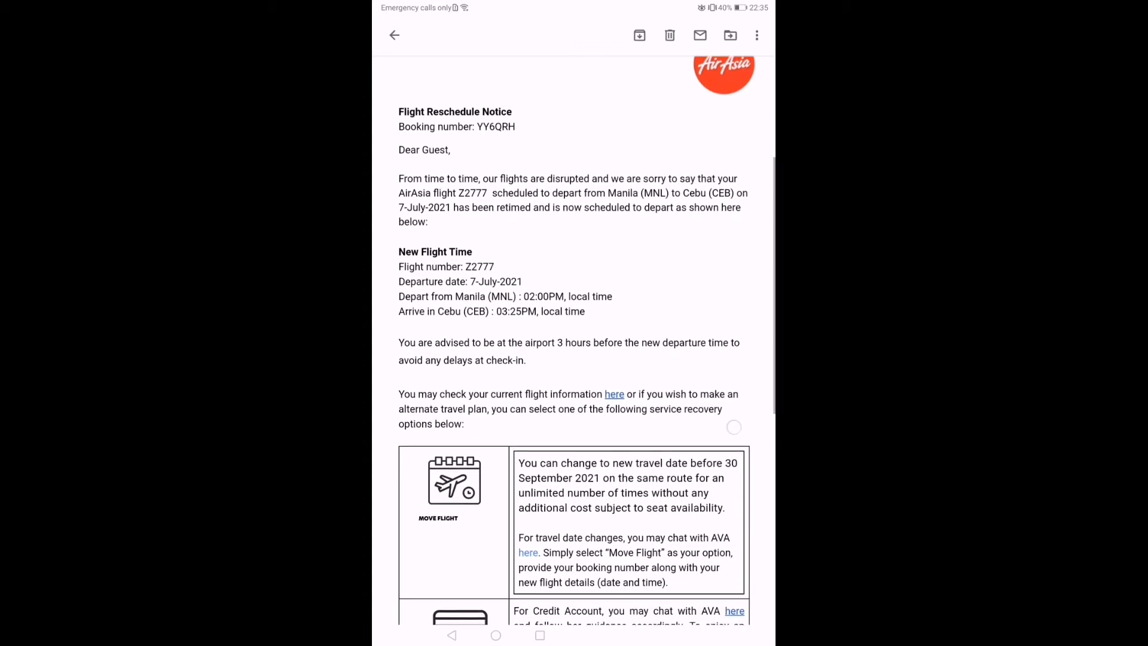
scroll("up", 3)
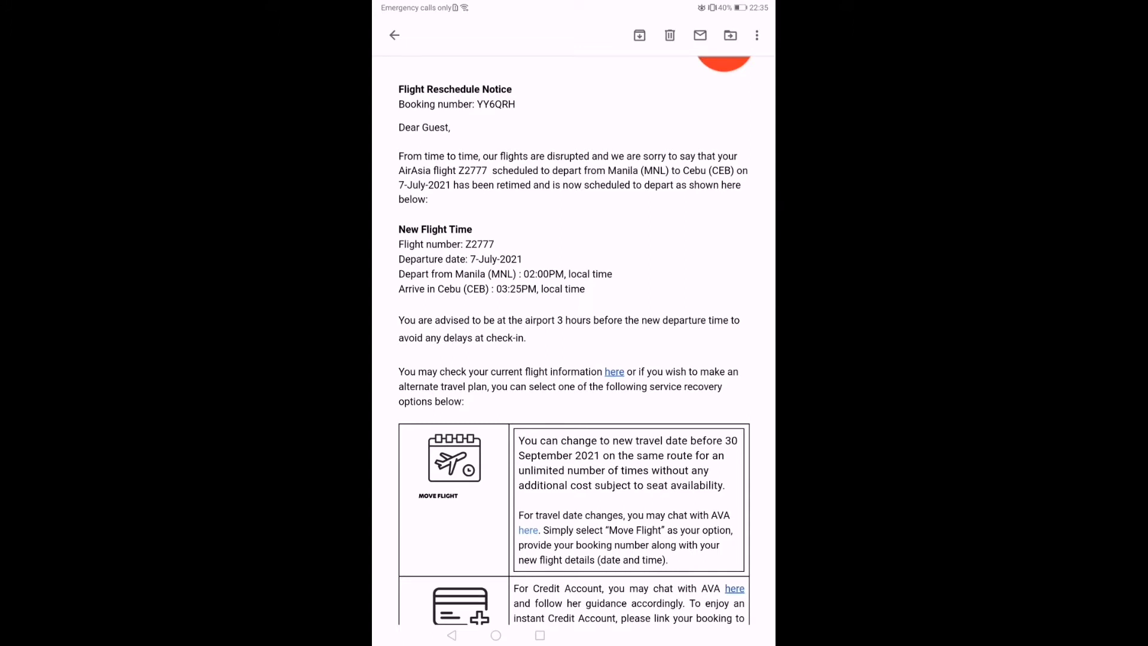
scroll("down", 3)
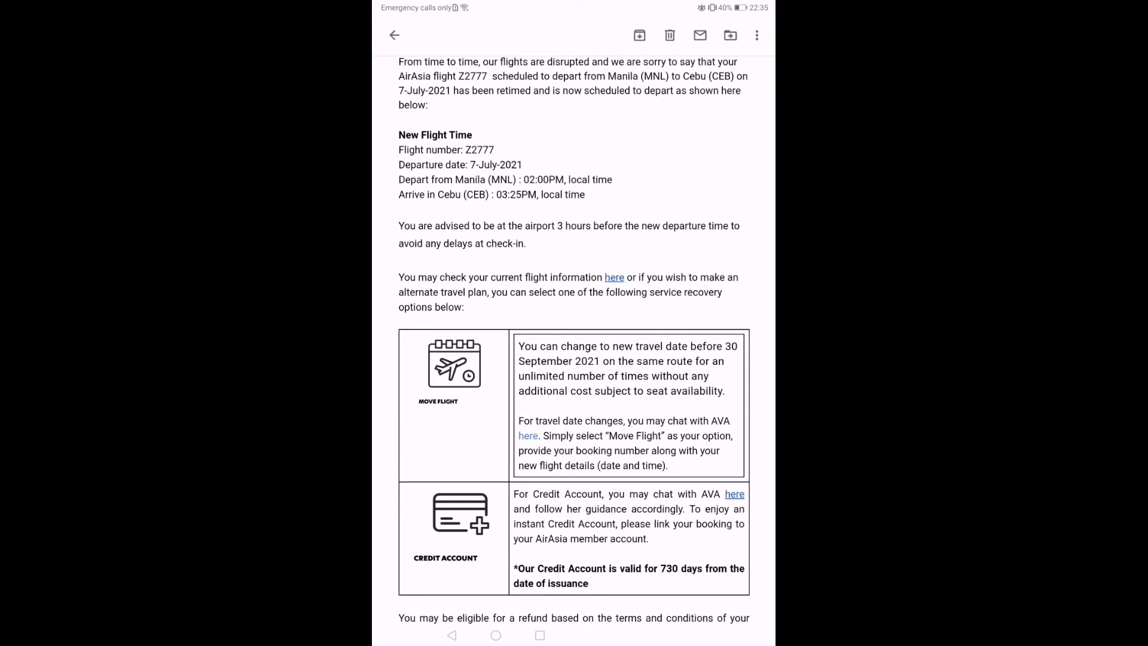
scroll("down", 3)
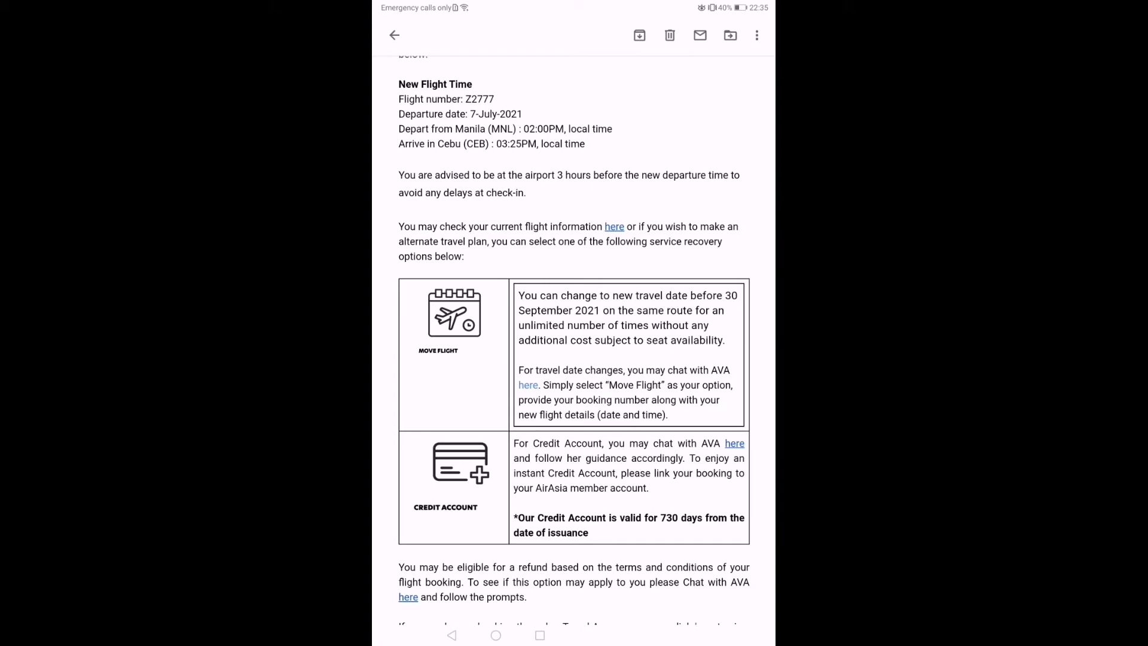
scroll("down", 3)
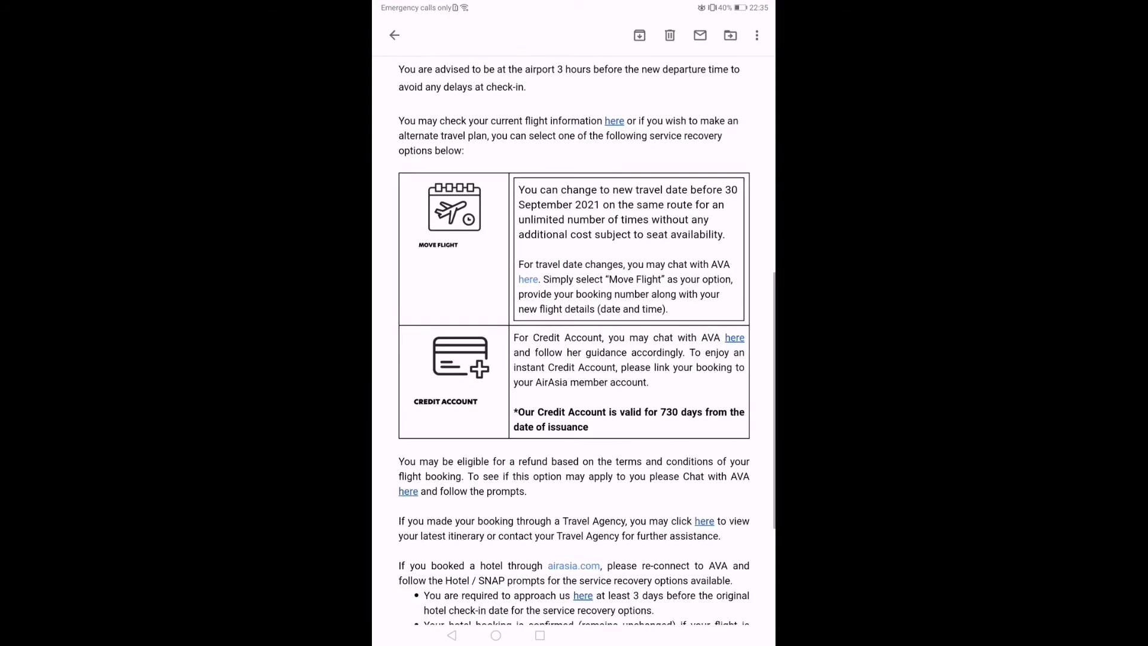
scroll("up", 3)
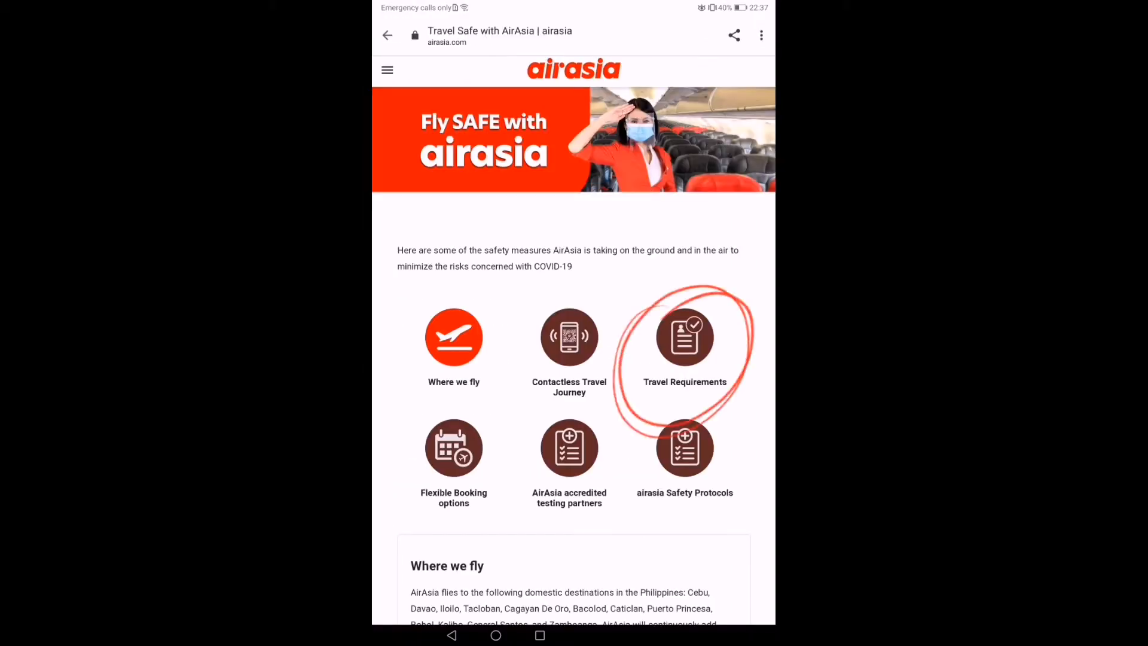
left_click(684, 336)
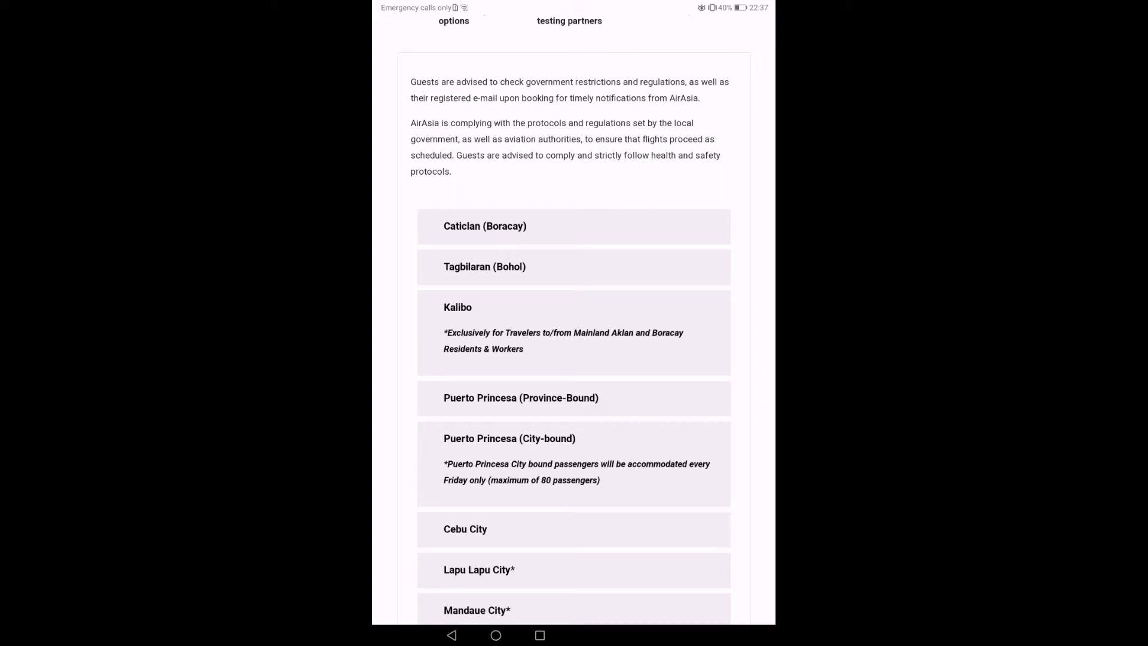
scroll("down", 3)
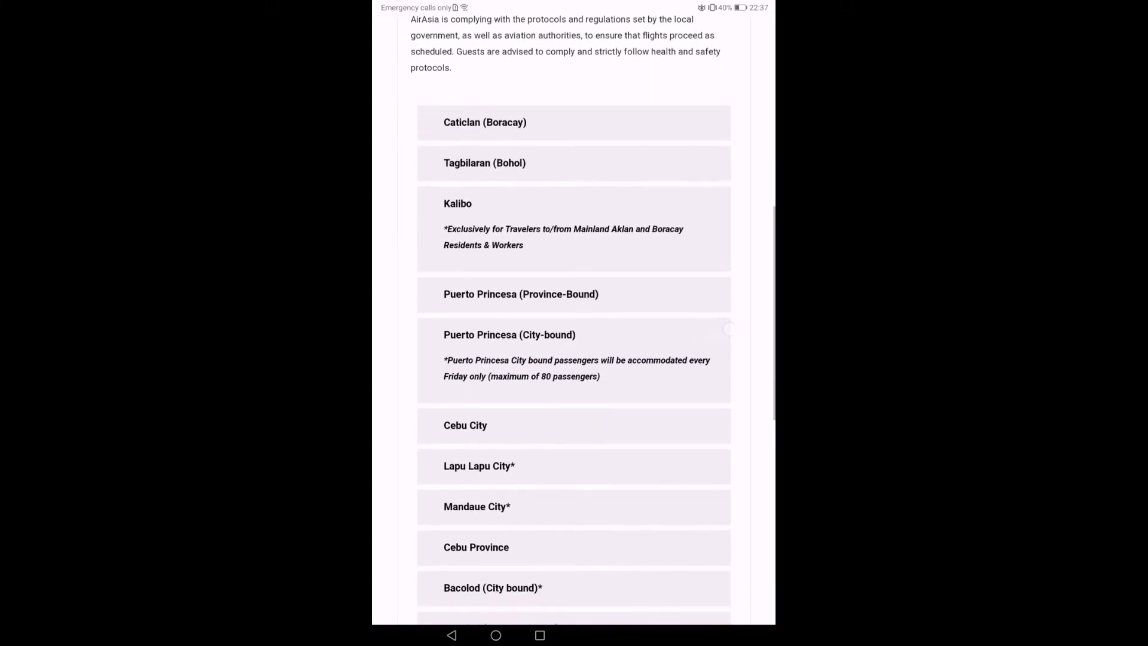
scroll("down", 3)
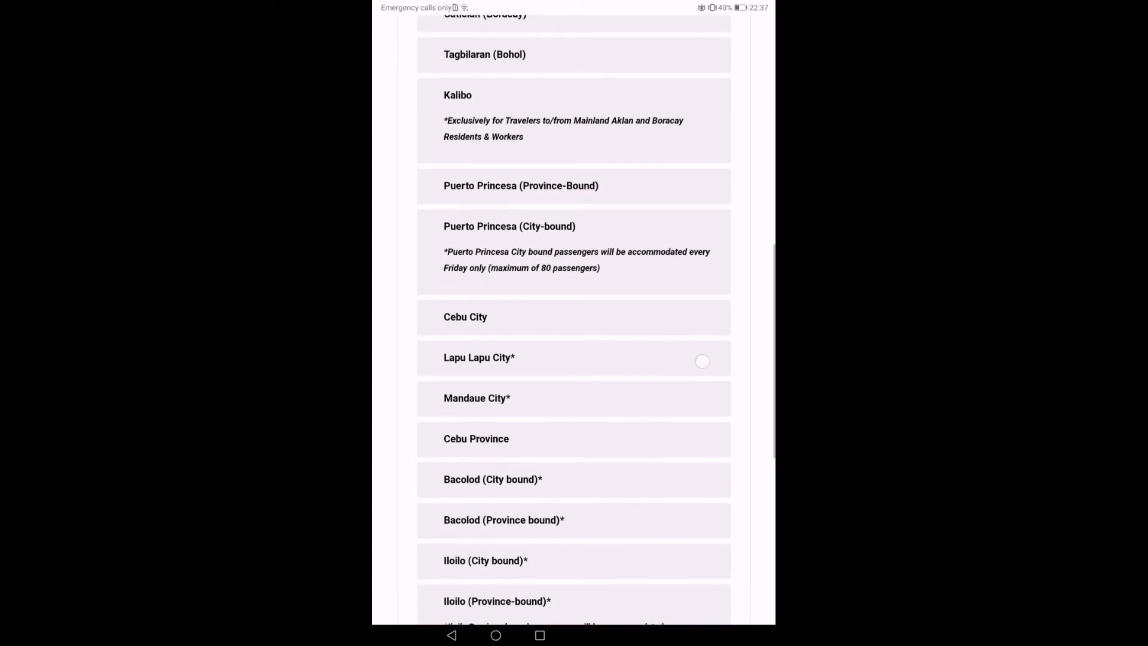
scroll("up", 3)
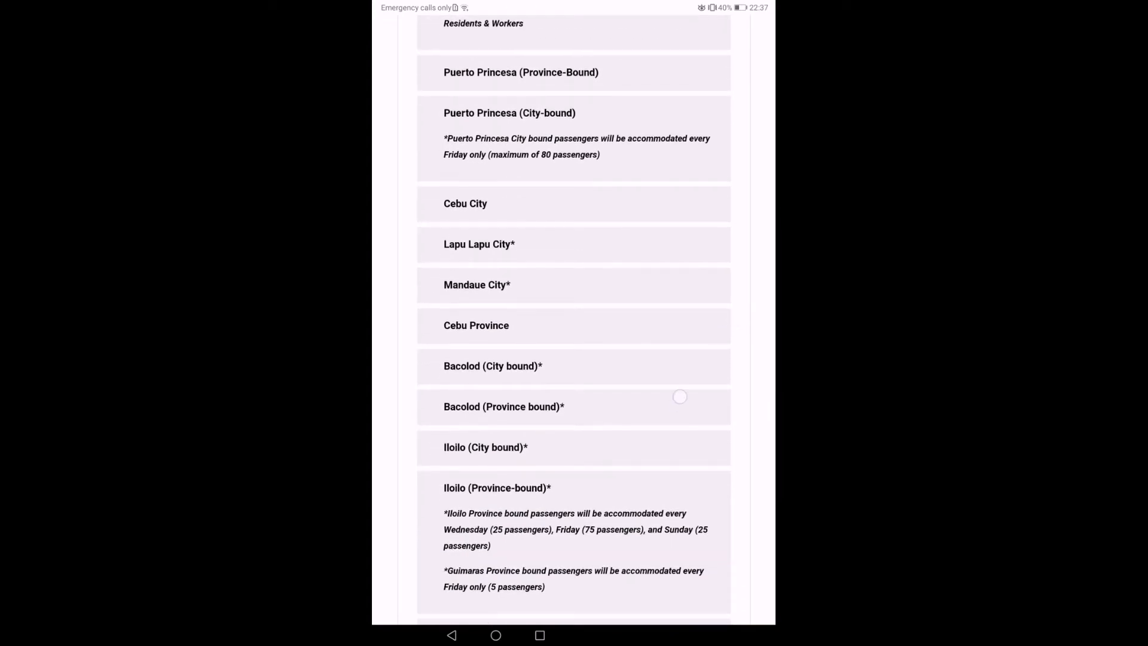
scroll("down", 3)
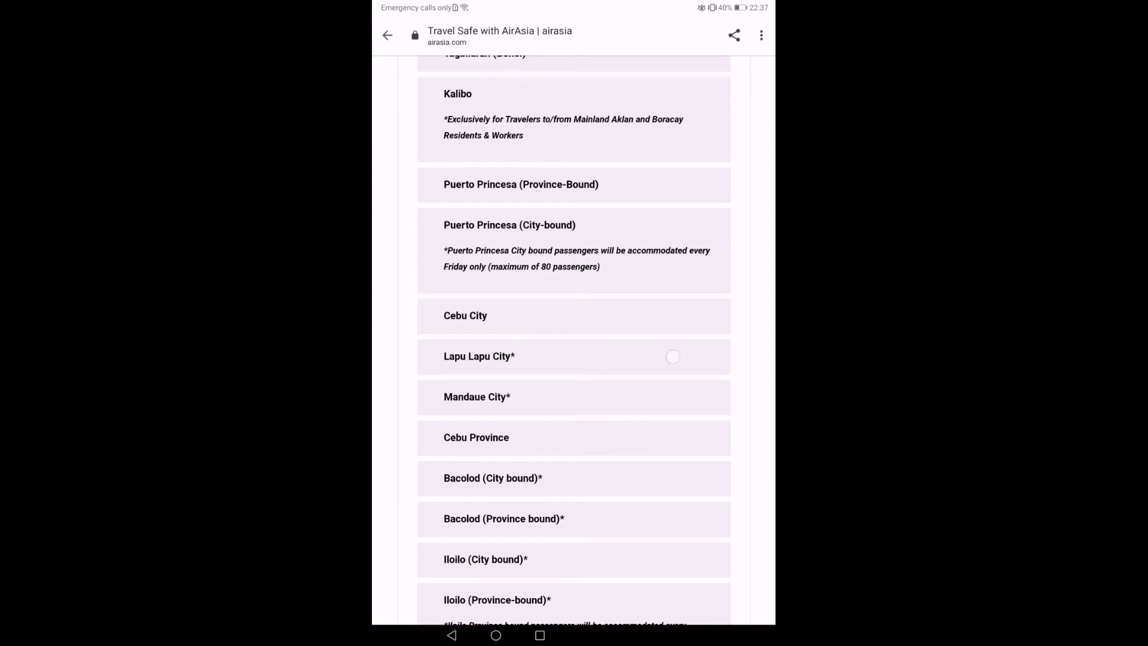
Step: Expand the Lapu Lapu City entry and scroll down the destination list to Manila
left_click(573, 356)
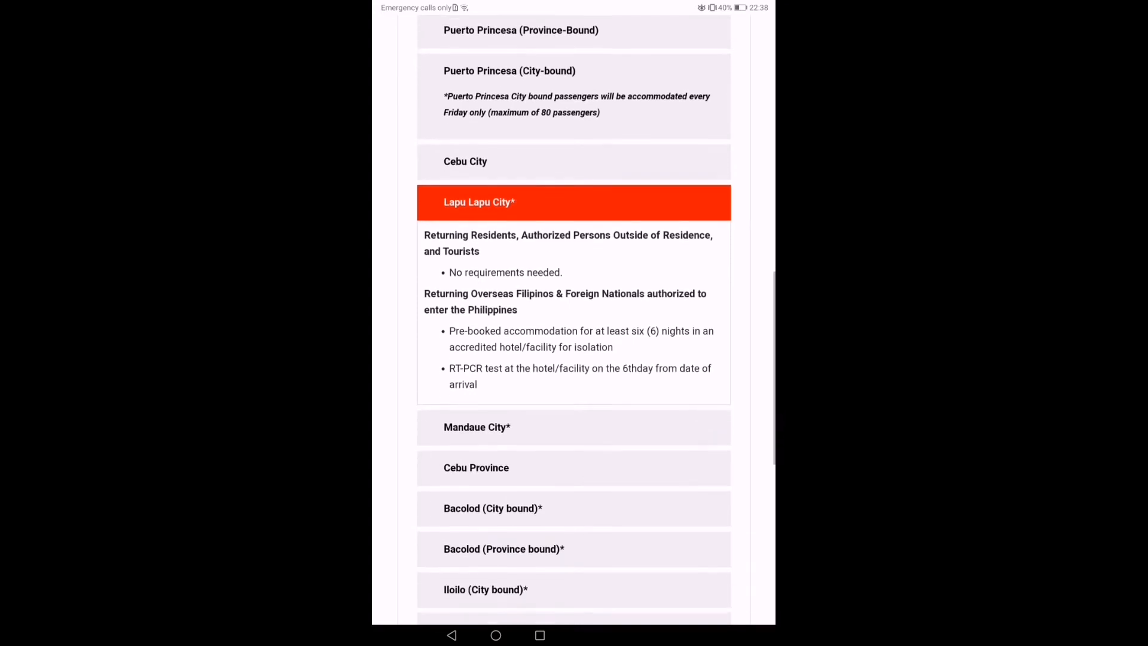
scroll("down", 3)
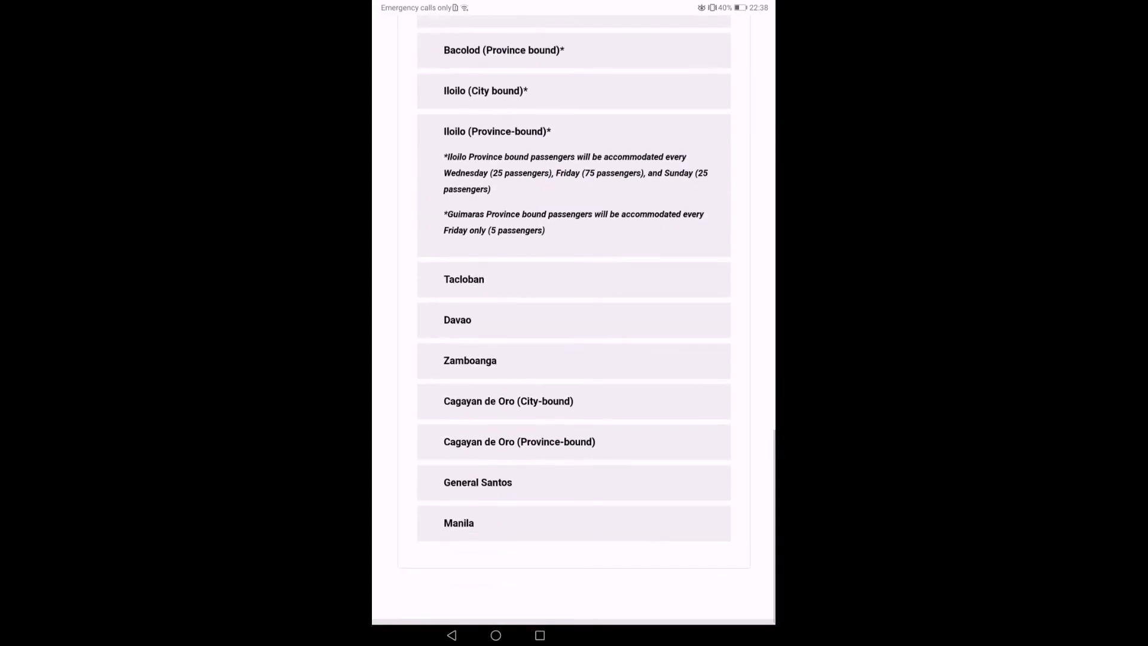